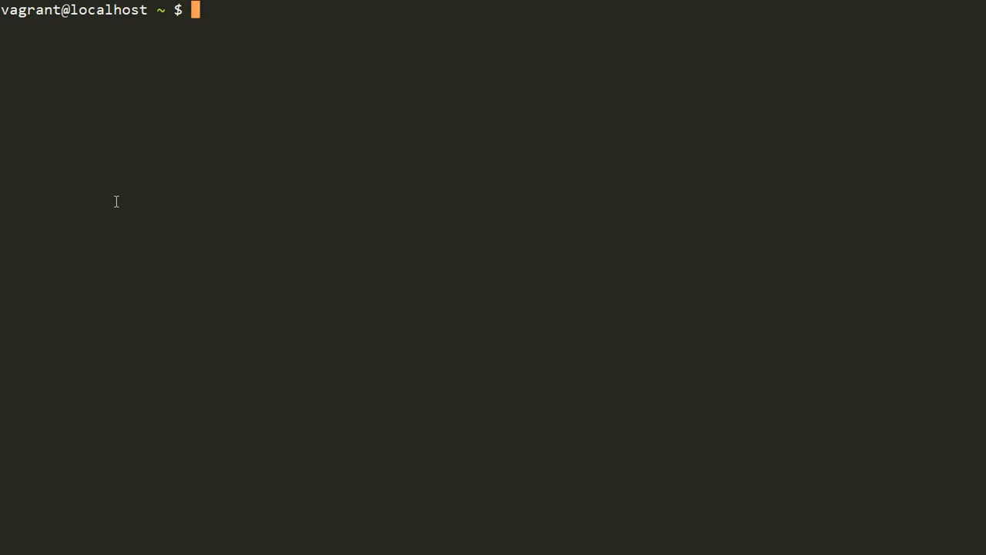
- Run free -m inside the VM, showing about 488 MB total RAM
type("g")
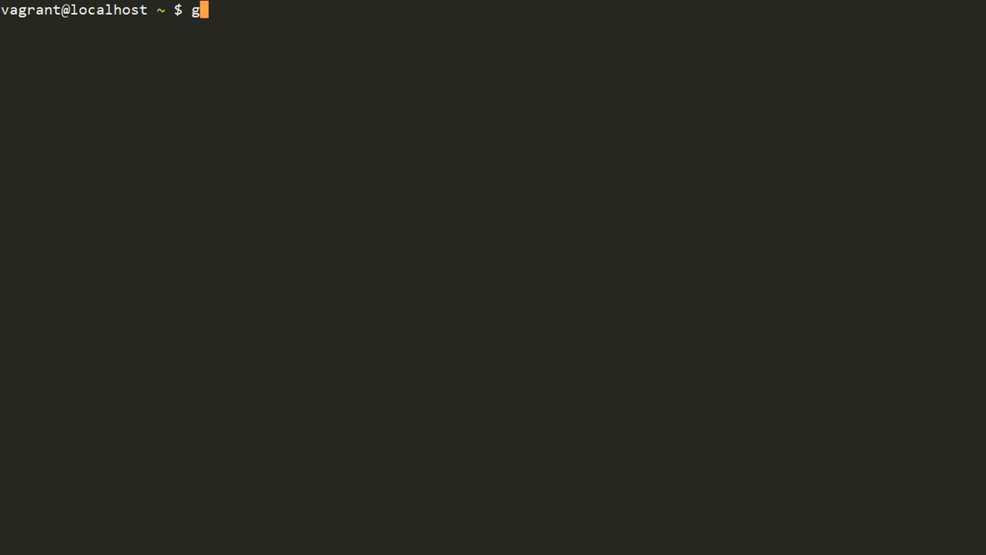
type("free -m")
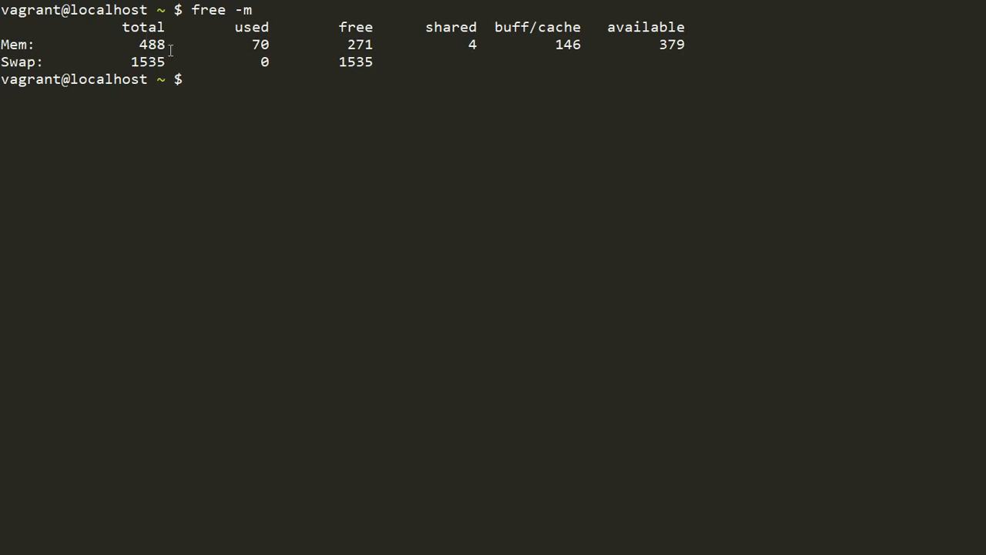
mouse_move(151, 46)
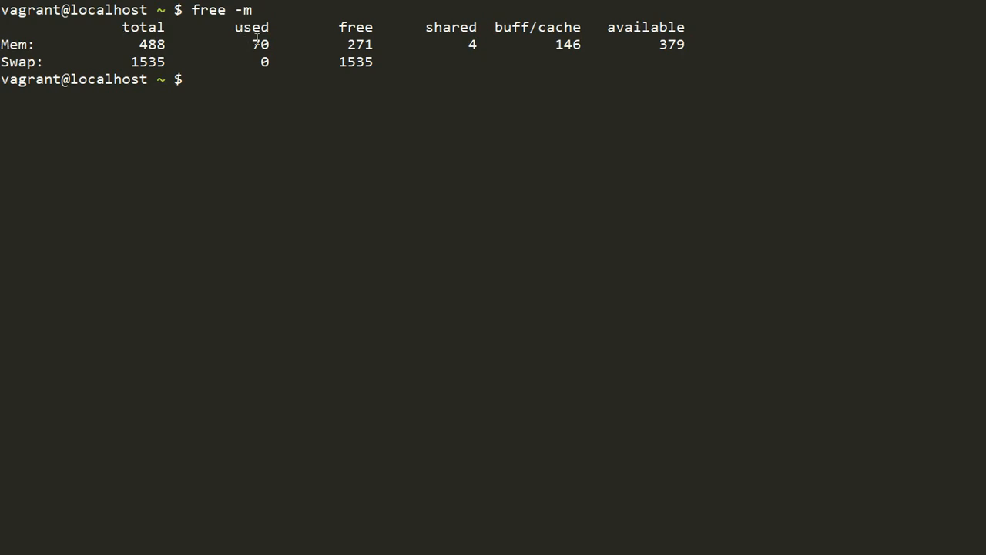
mouse_move(358, 145)
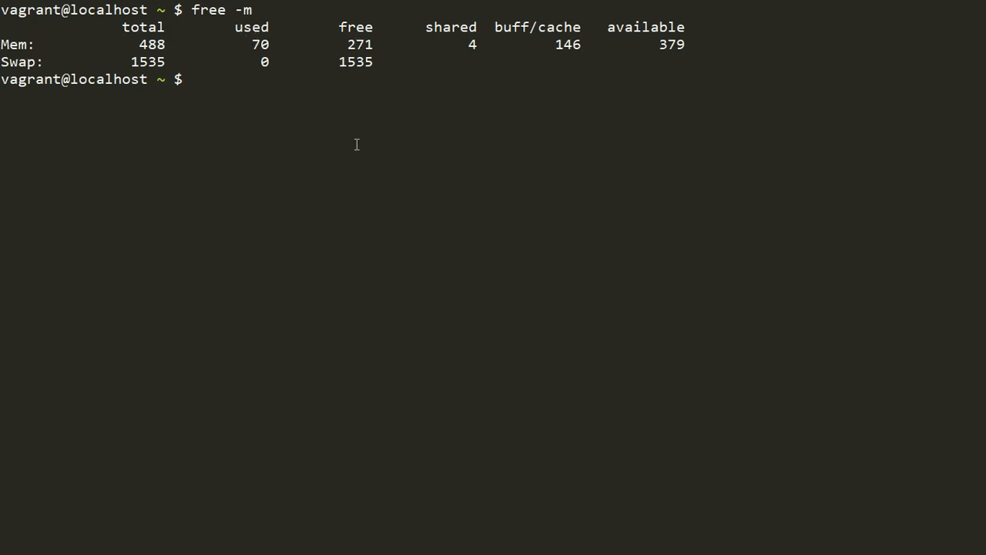
- Exit the VM's SSH session back to the local centos-7 project folder
key("Alt+Tab")
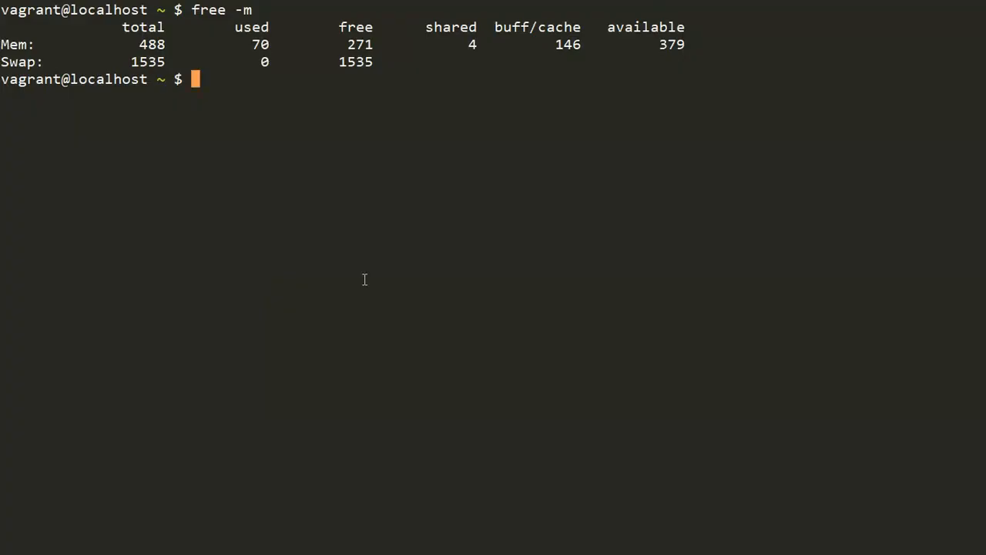
type("exit")
type("ls")
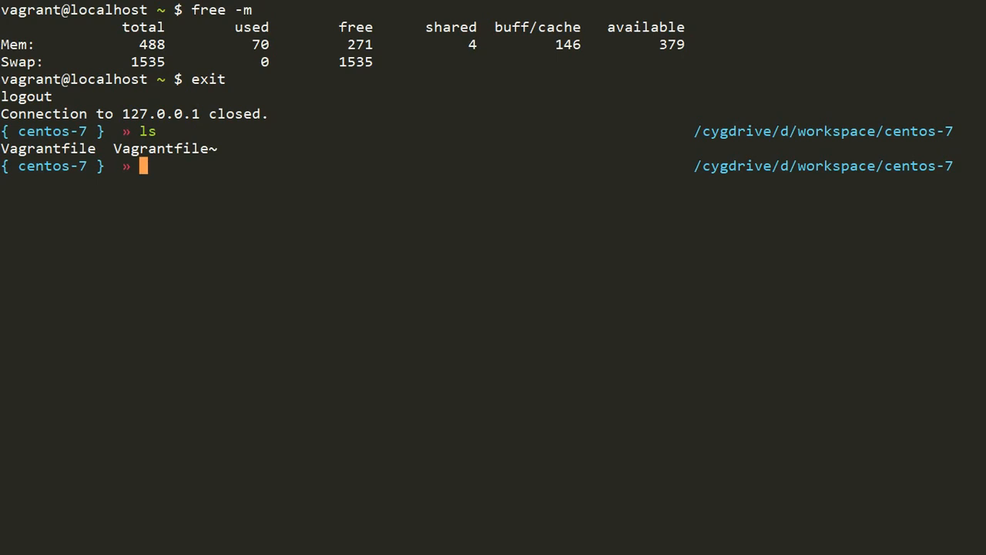
- Start vim to edit the Vagrantfile defining the centos/7 box
type("vim")
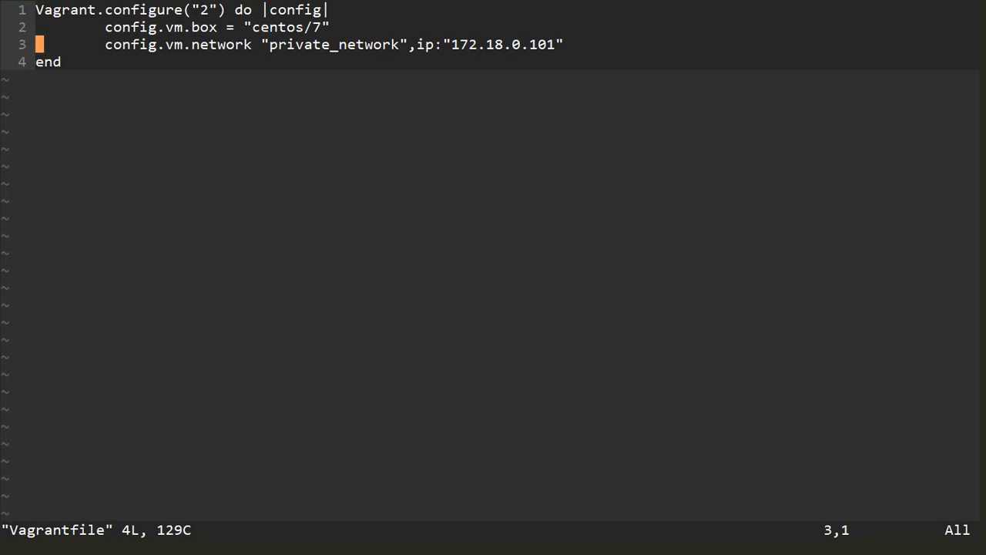
mouse_move(226, 171)
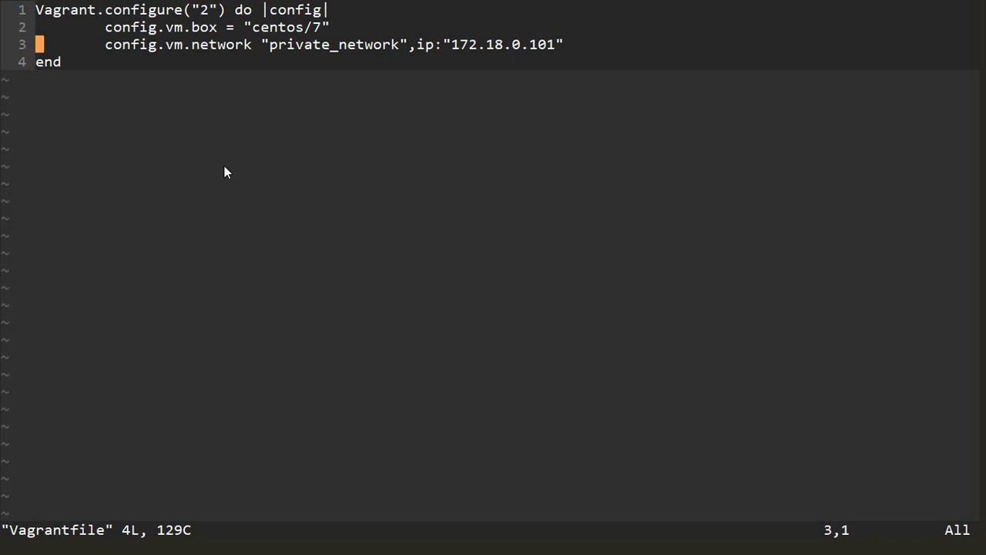
mouse_move(246, 58)
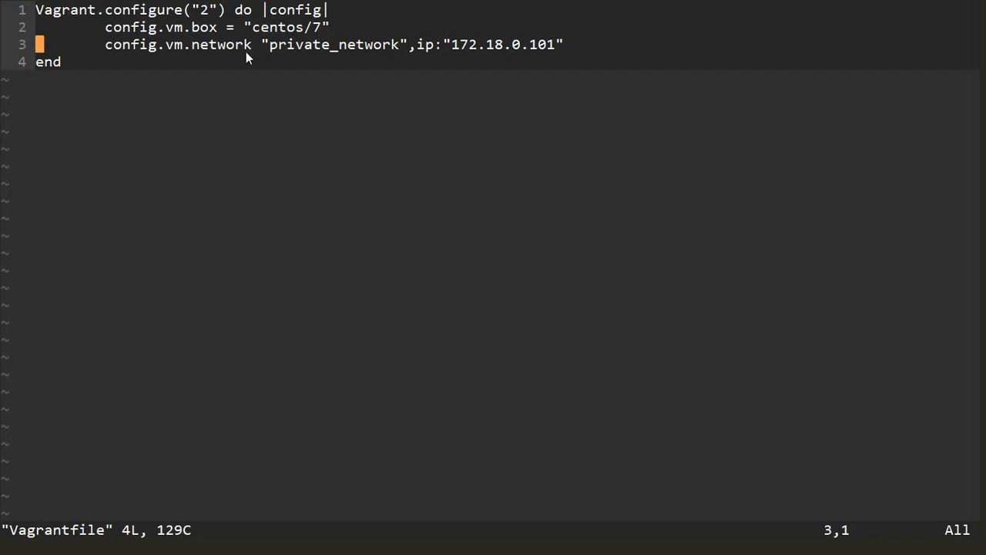
mouse_move(373, 56)
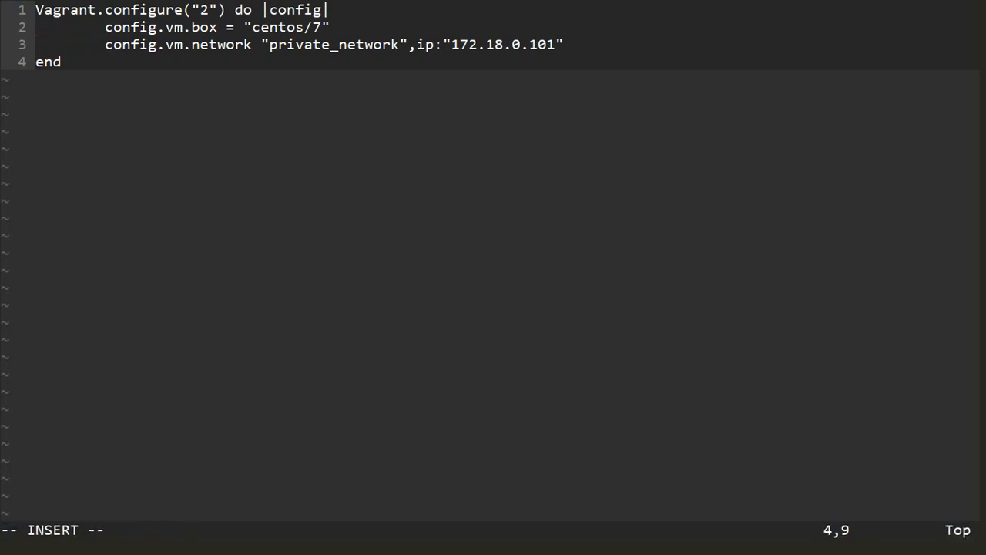
- Add the line 'config.vm.provider "virtualbox" do |vb|' opening the provider block
type("v")
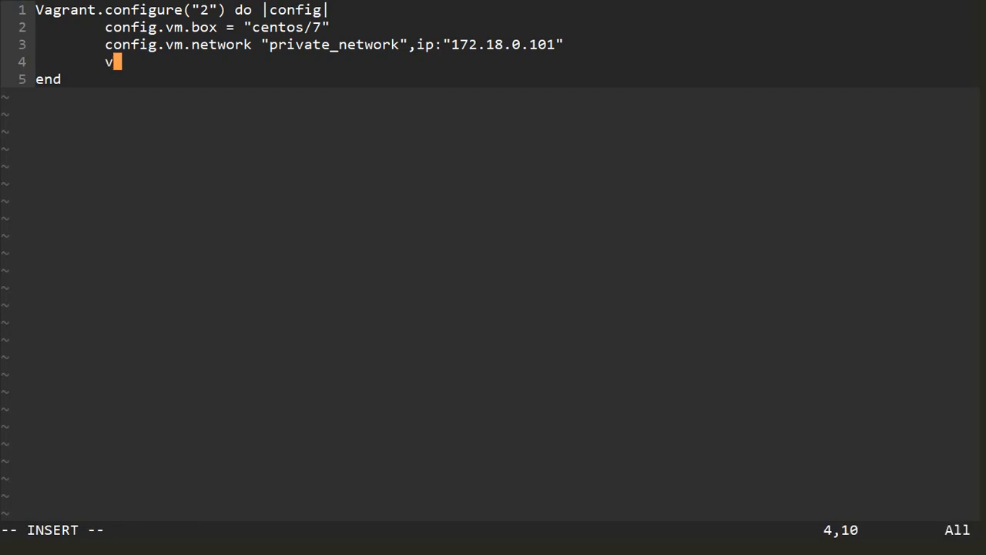
type("onfig")
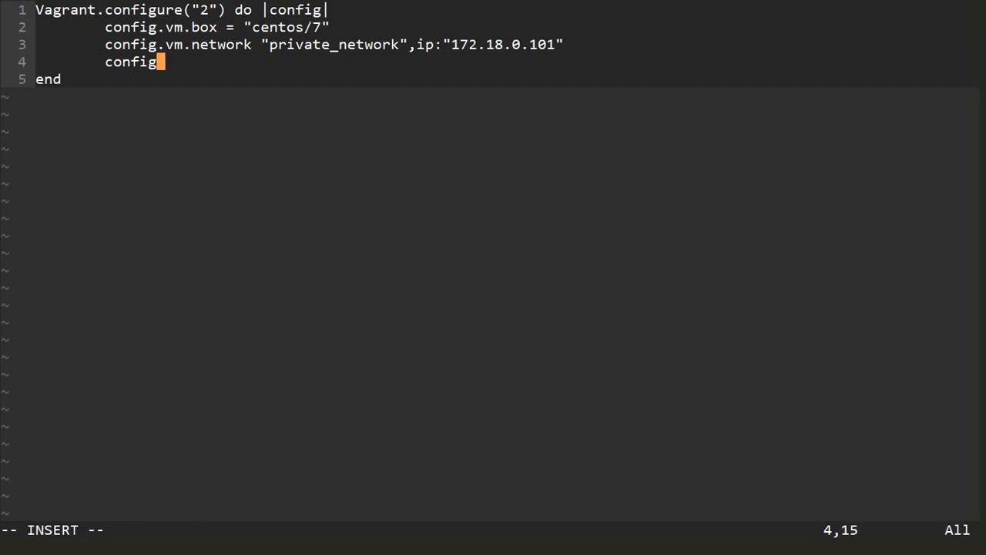
type(".vm.provi")
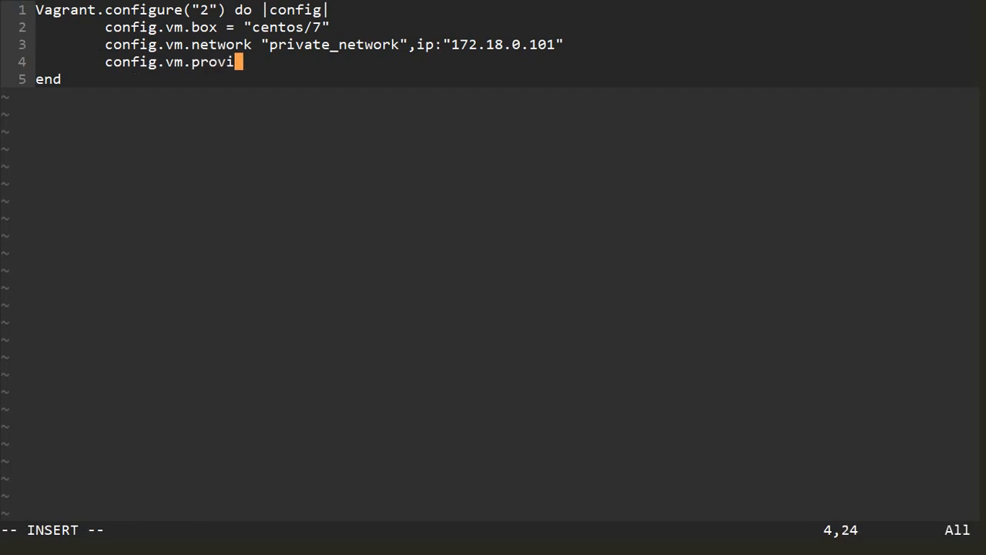
type("de \"v")
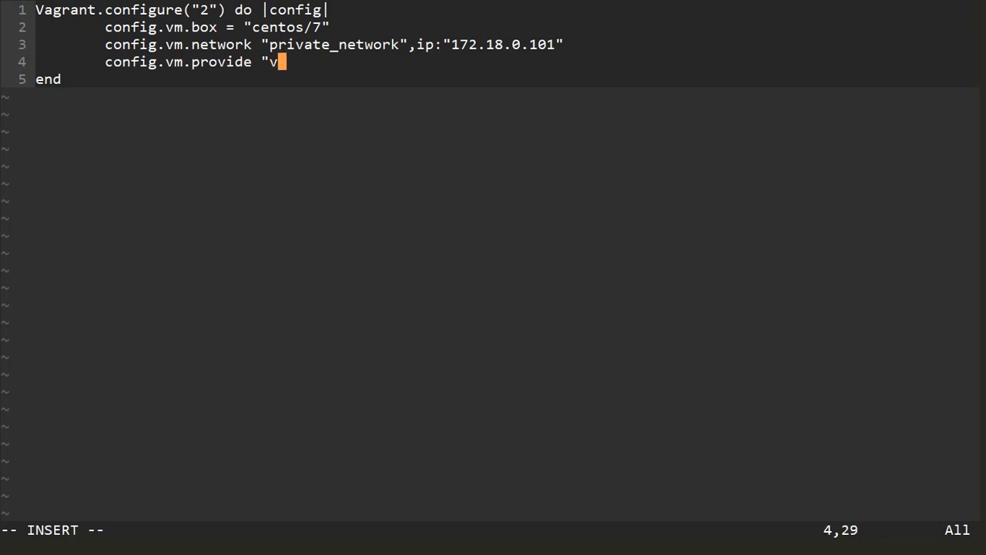
type("irtut")
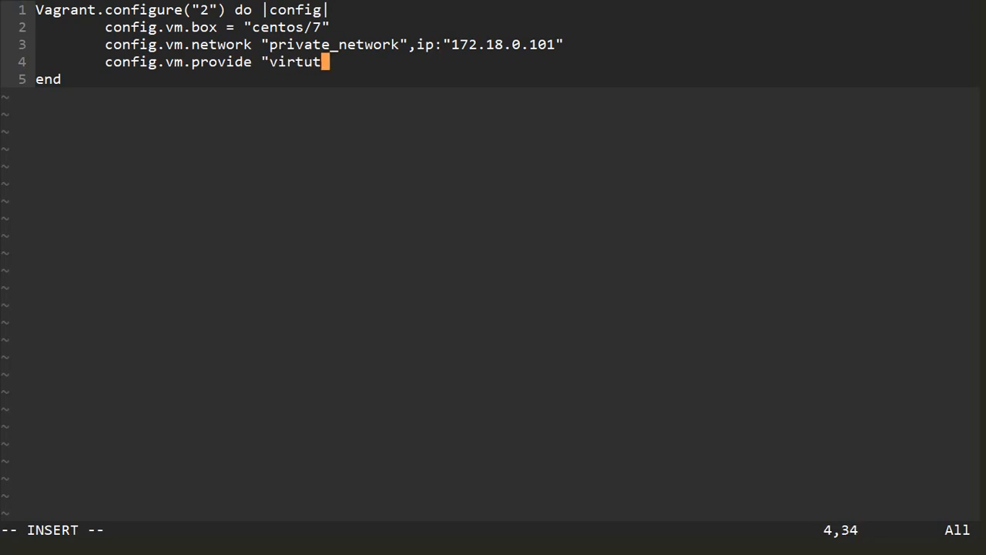
type("albo")
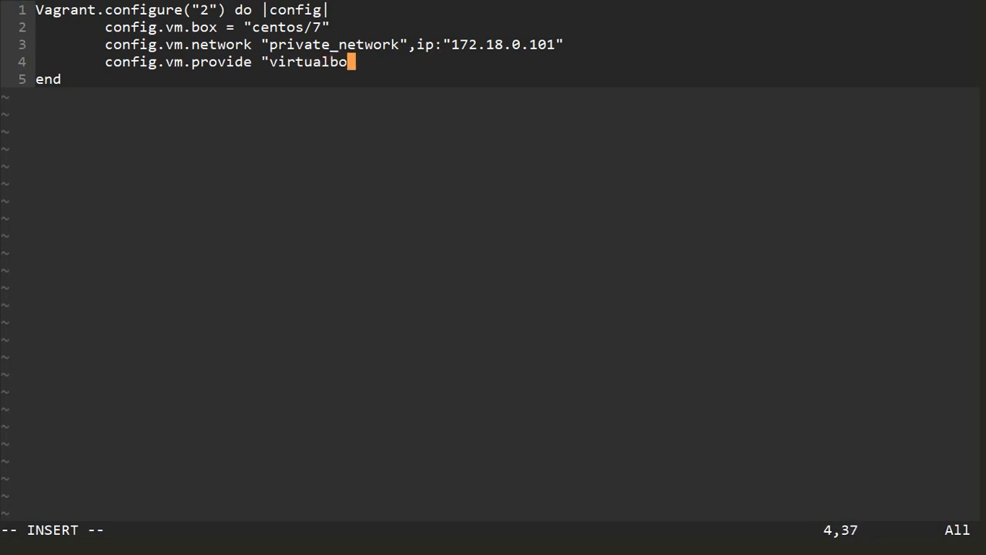
type("x\" d")
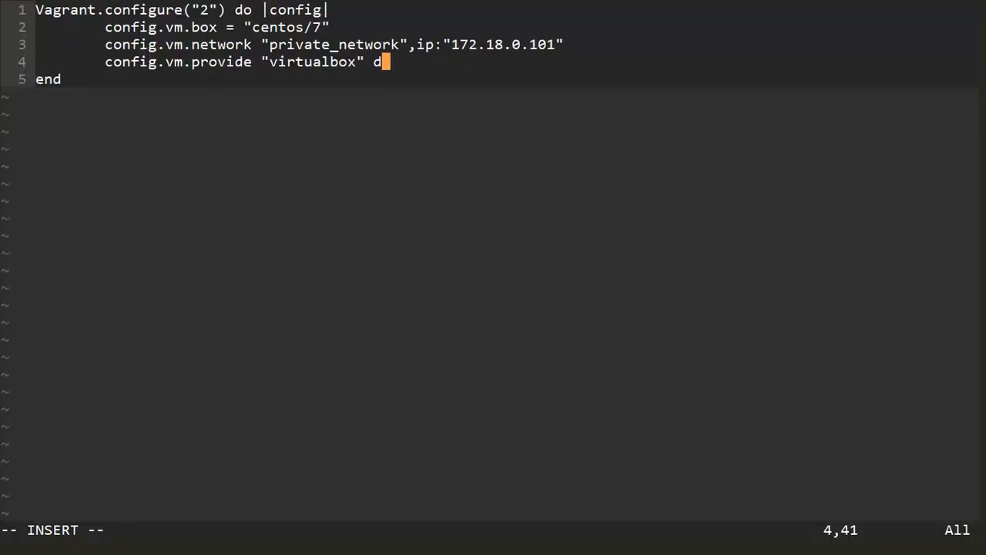
type("o |vb")
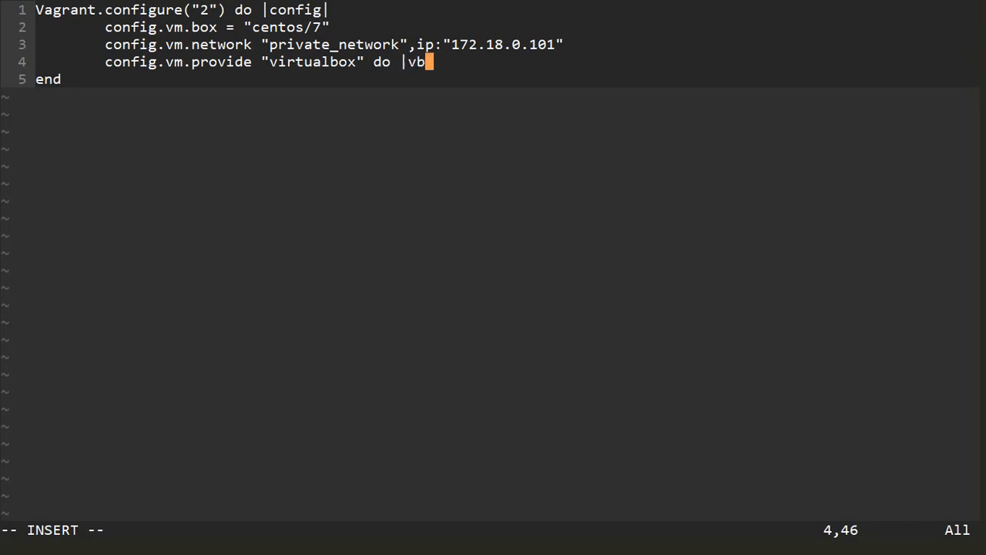
key("Enter")
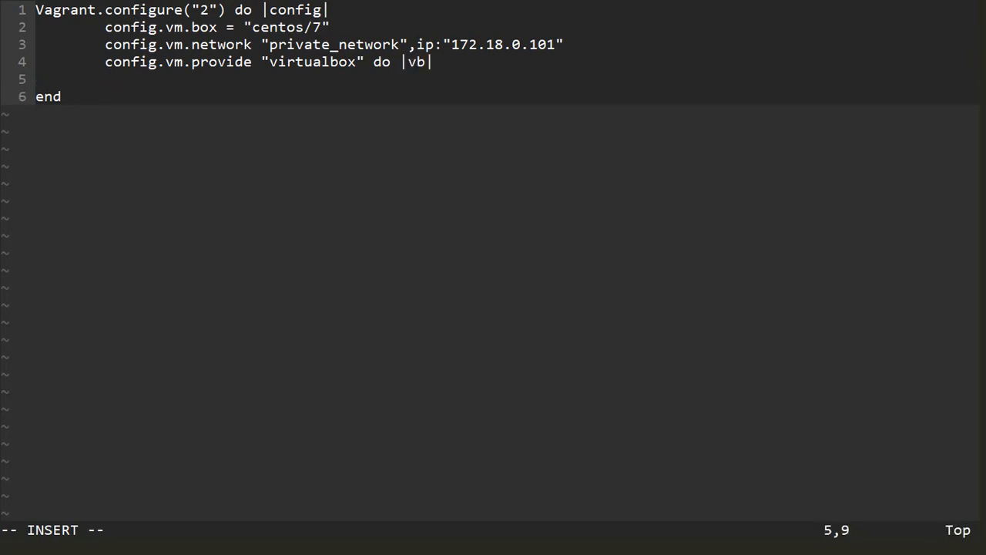
key("Escape")
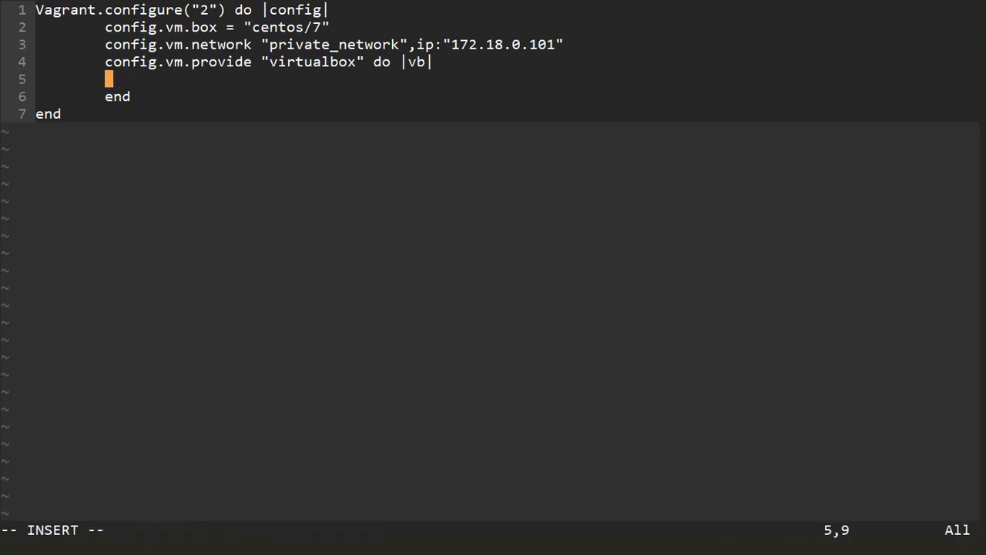
- Add vb.memory = "2000" inside the provider block and leave insert mode
type("vb.m")
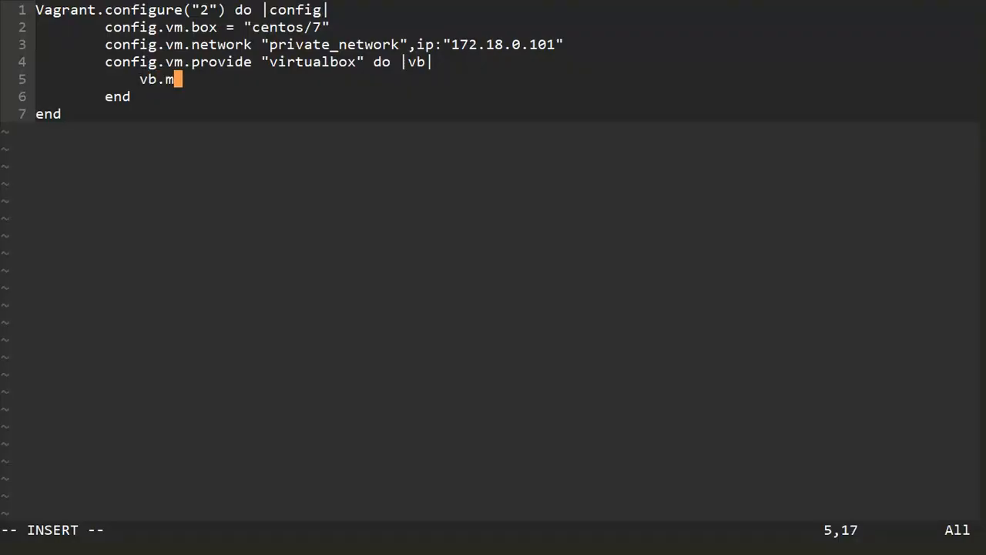
type("emory")
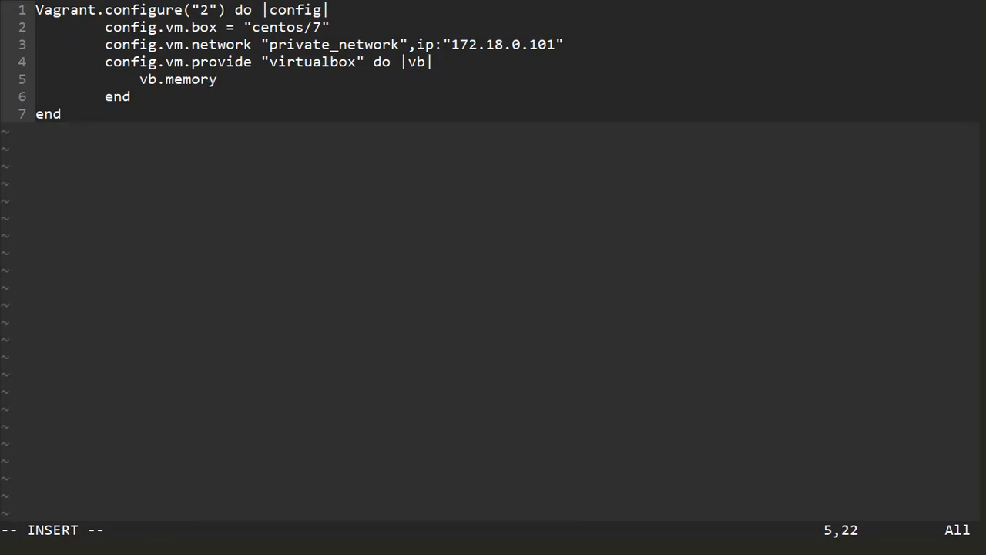
type("=\"")
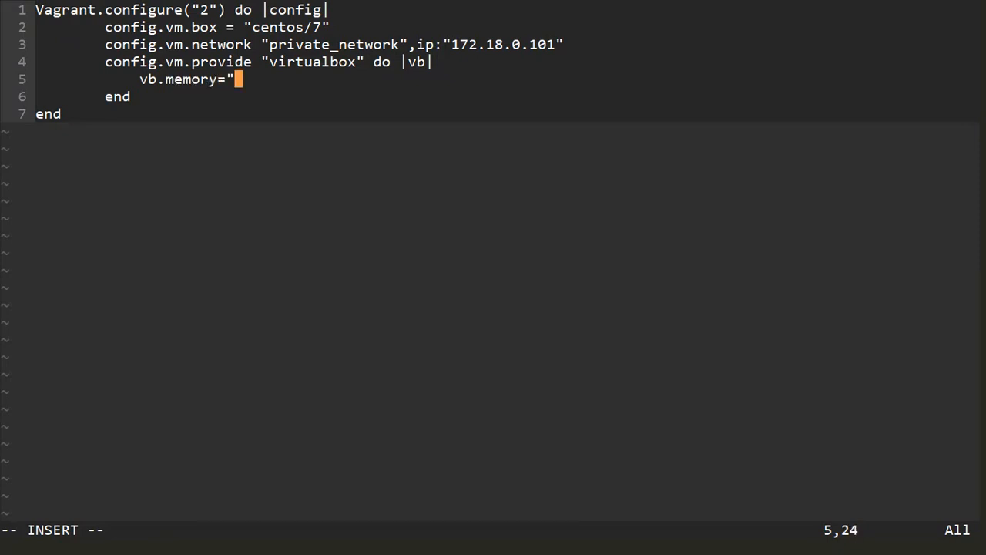
type("2000")
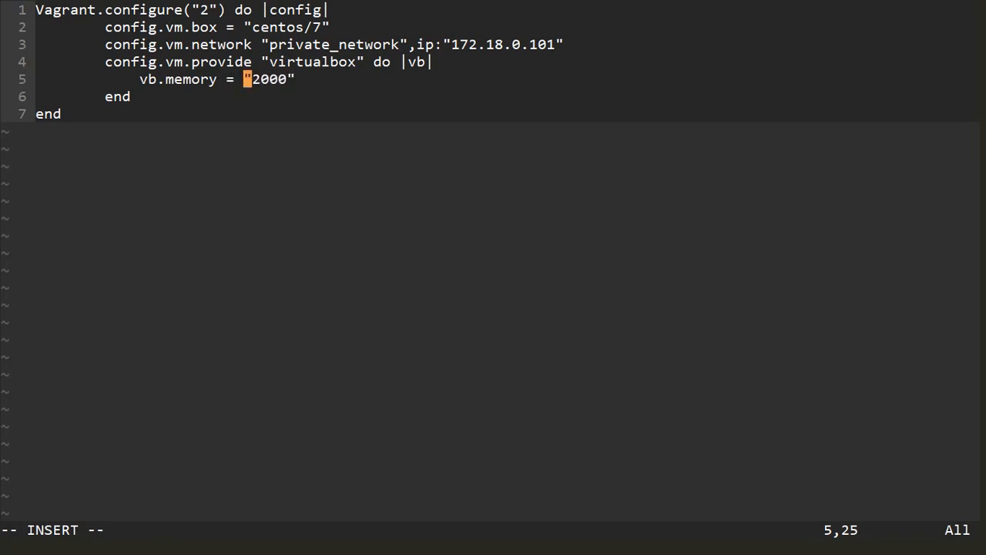
key("Escape")
type("r")
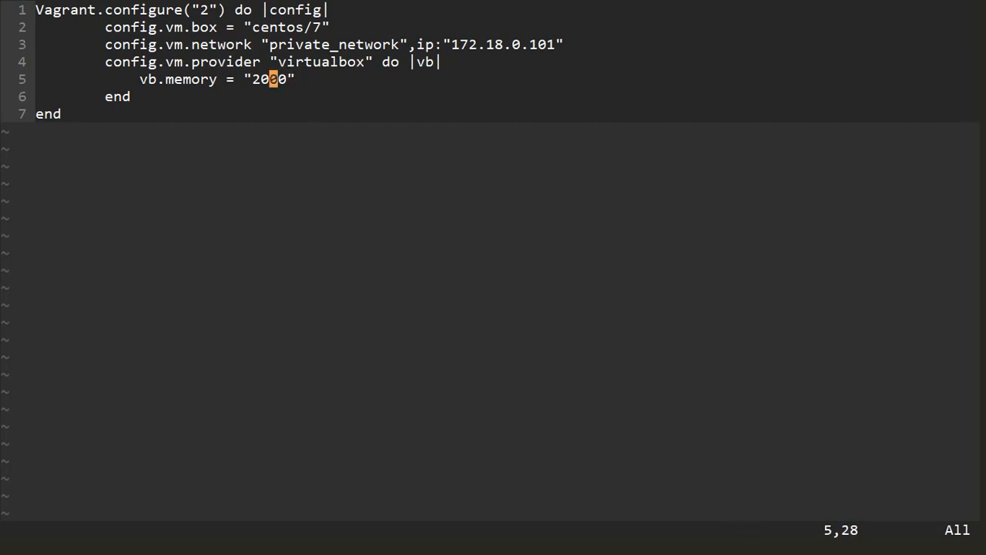
- Save the Vagrantfile with :wq and run vagrant reload to restart the VM
type(":wq")
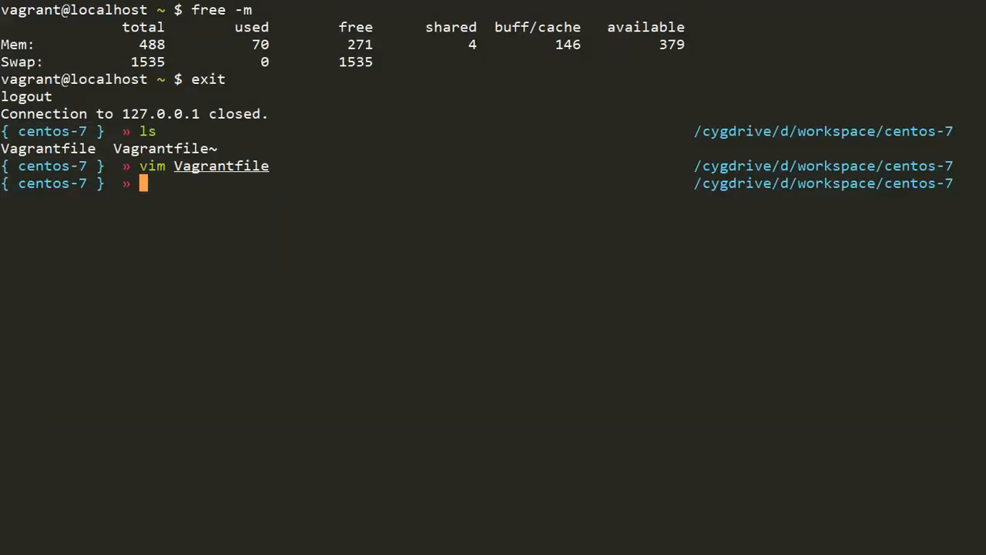
type("vagrant")
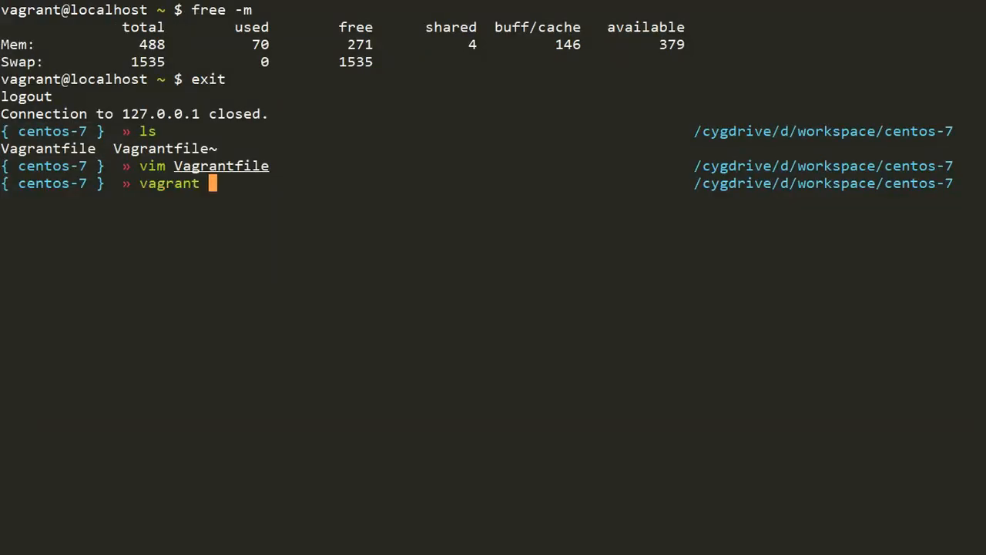
type("reload")
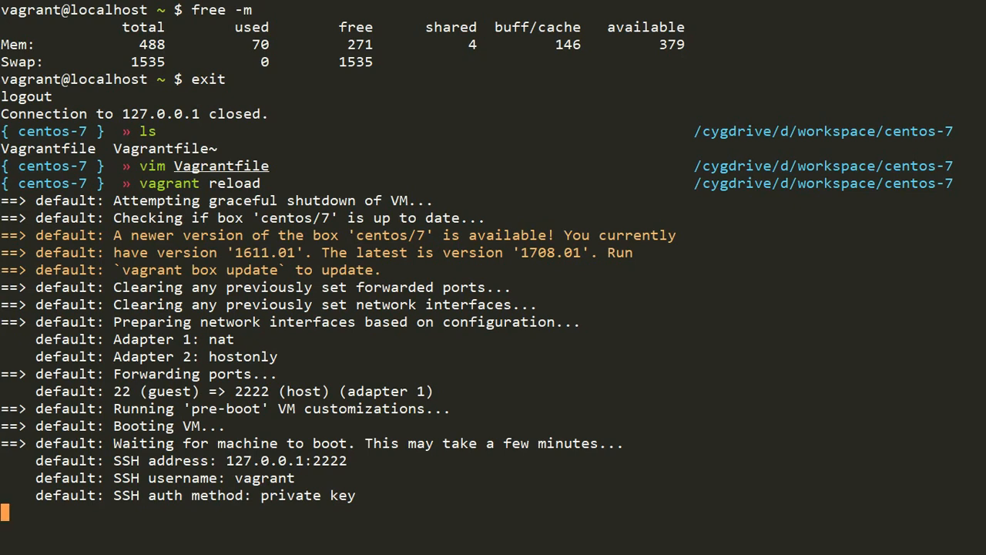
mouse_move(421, 134)
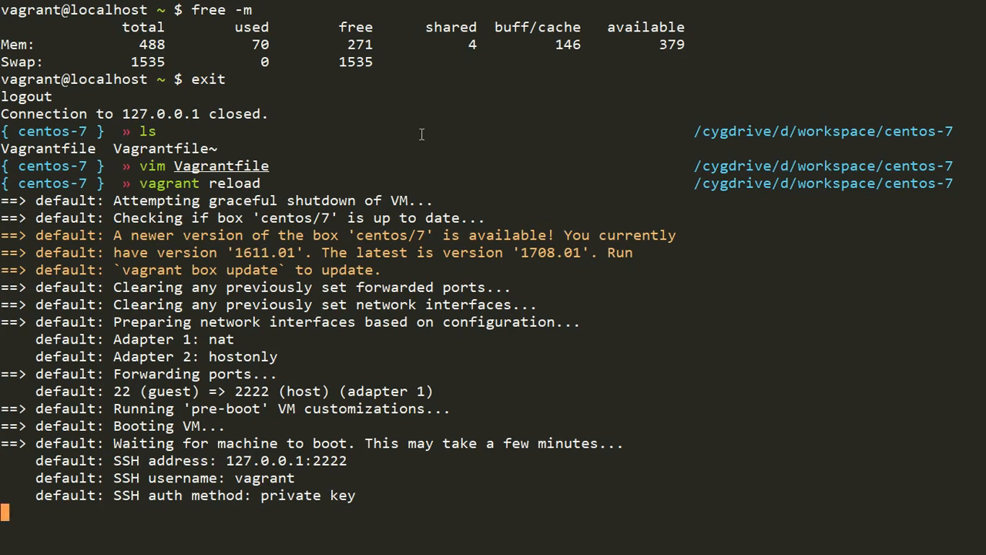
mouse_move(410, 296)
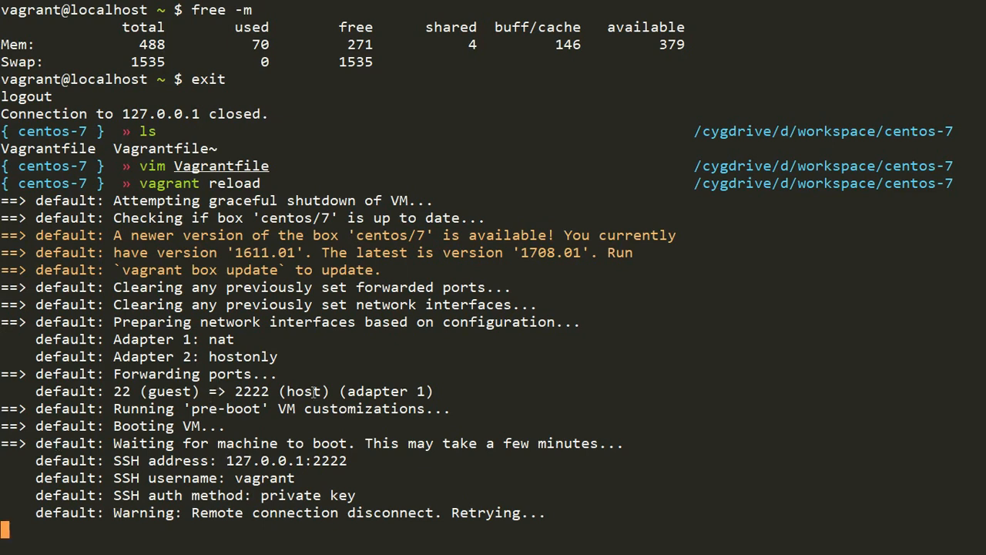
mouse_move(300, 383)
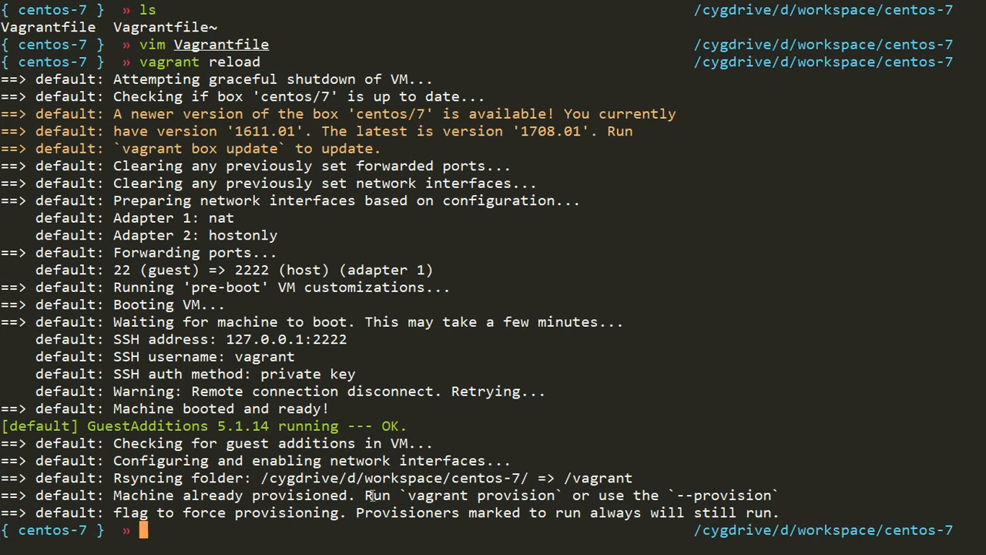
- Reconnect via vagrant ssh and run free -m, now showing 1791 MB total
type("vagrant ssh")
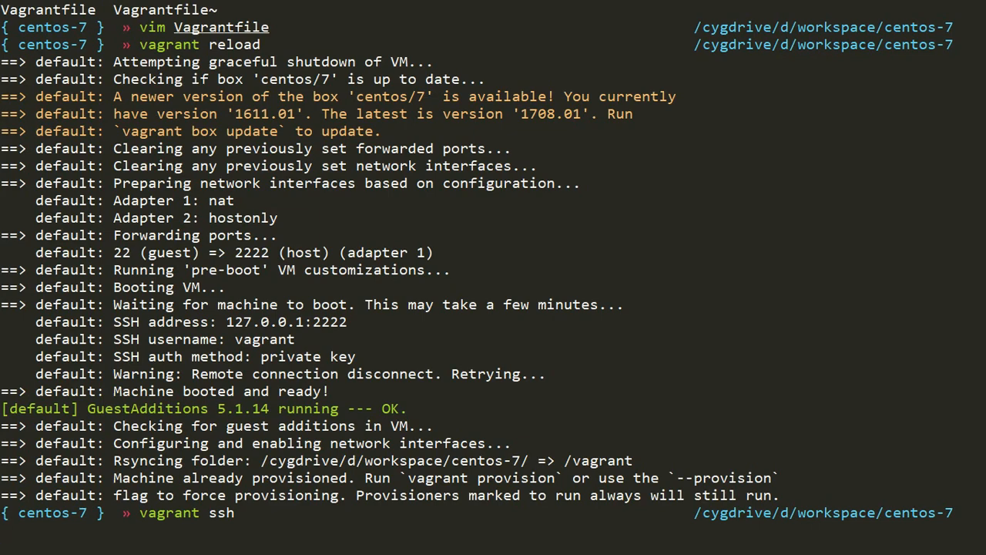
type("cl")
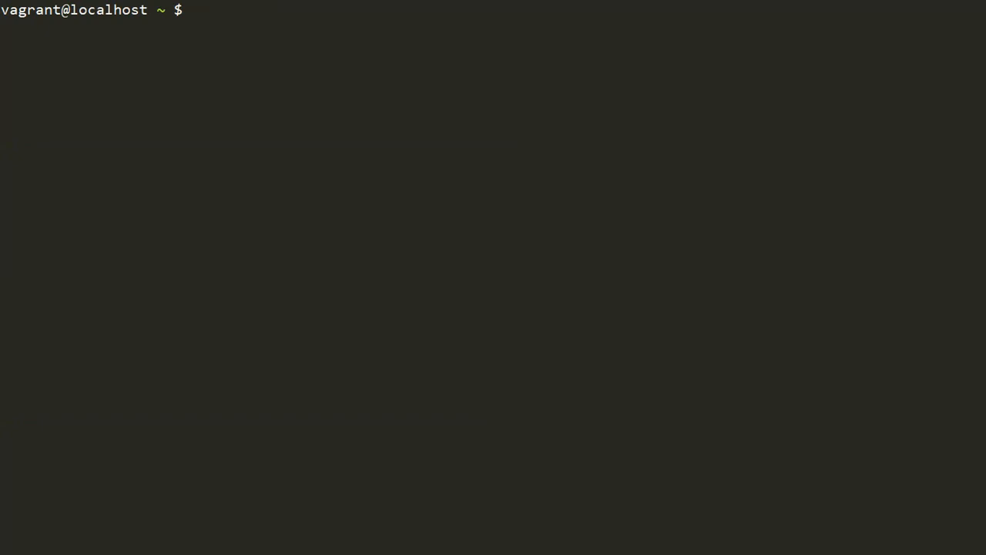
type("free -m")
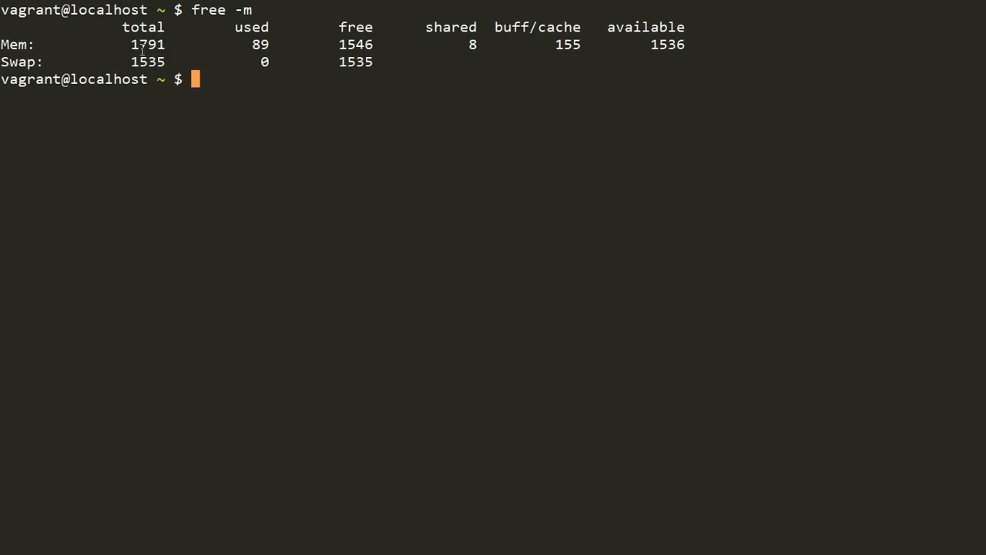
mouse_move(151, 44)
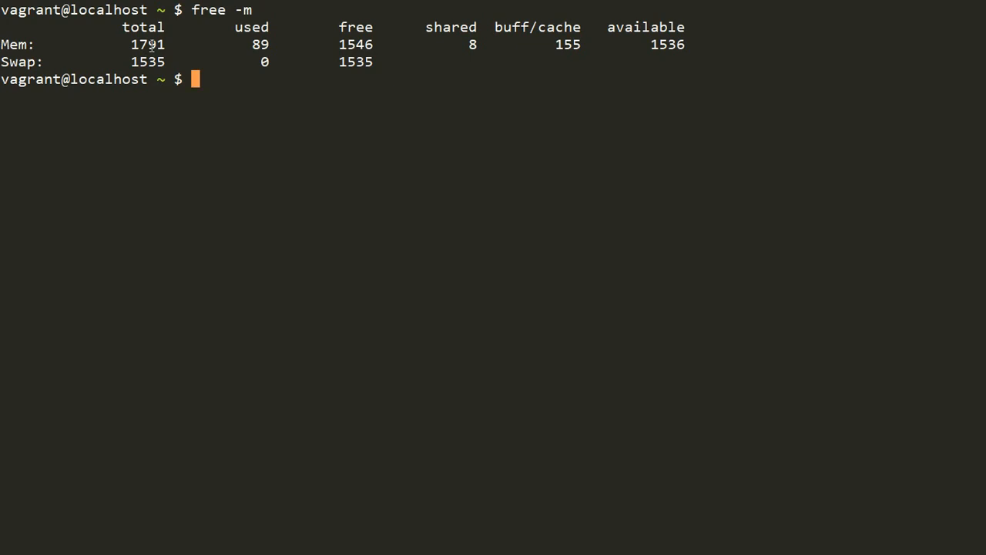